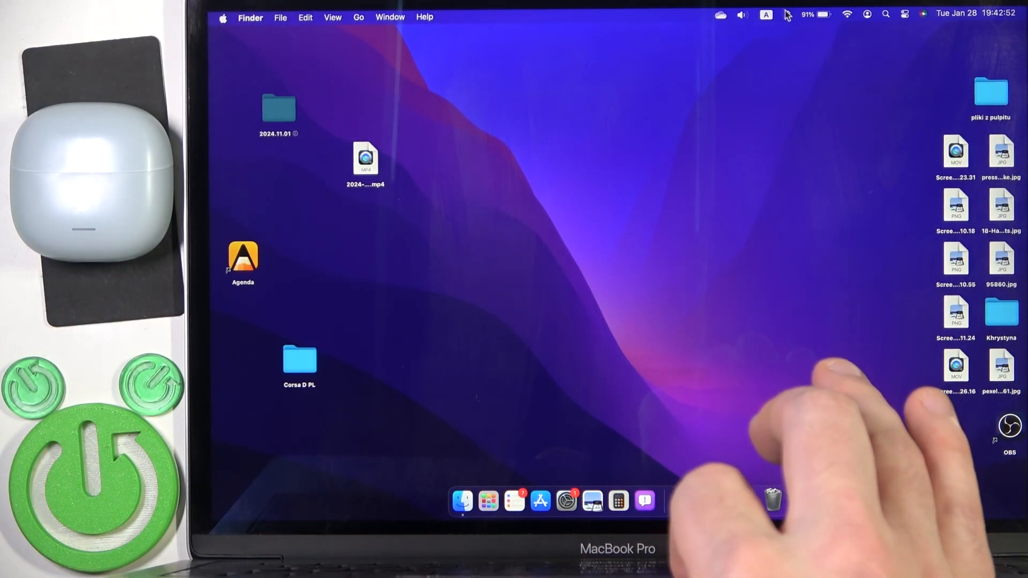
- Expand Control Center's Bluetooth section to show Bluetooth on and the known devices
click(786, 14)
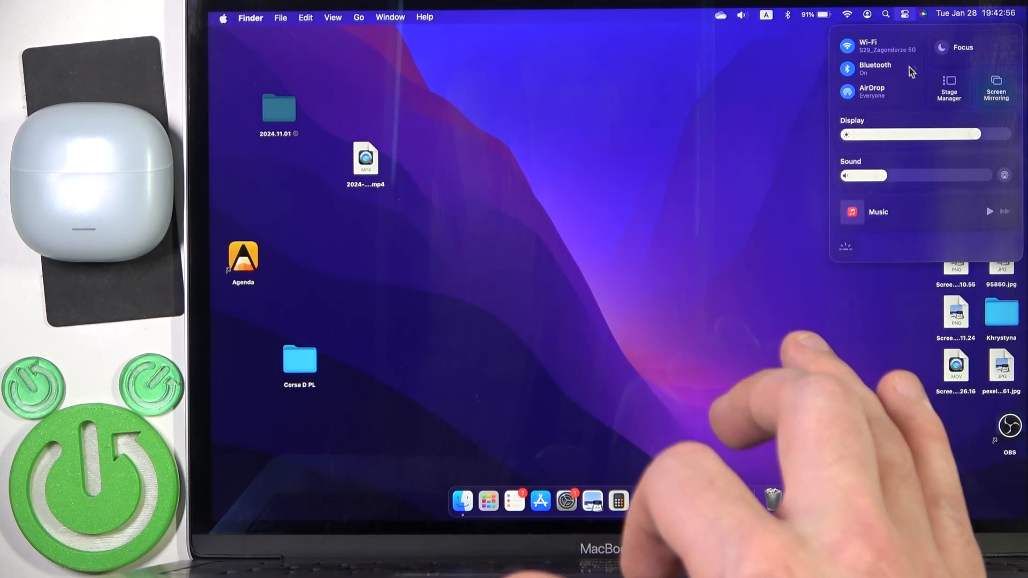
click(874, 68)
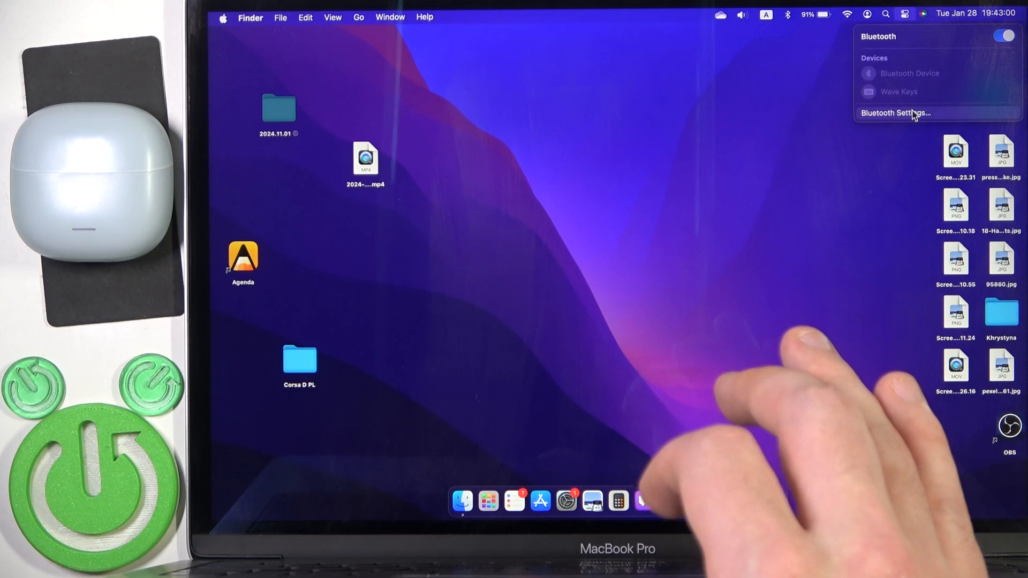
- Connect the Redmi Buds 6 Lite hardreset earbuds from Nearby Devices in Bluetooth Settings
click(901, 113)
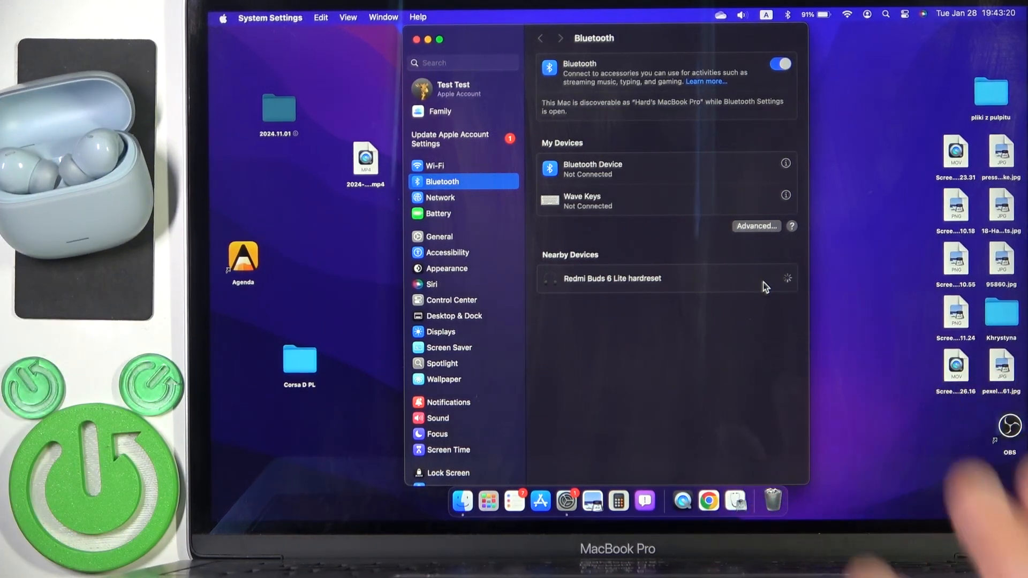
click(610, 277)
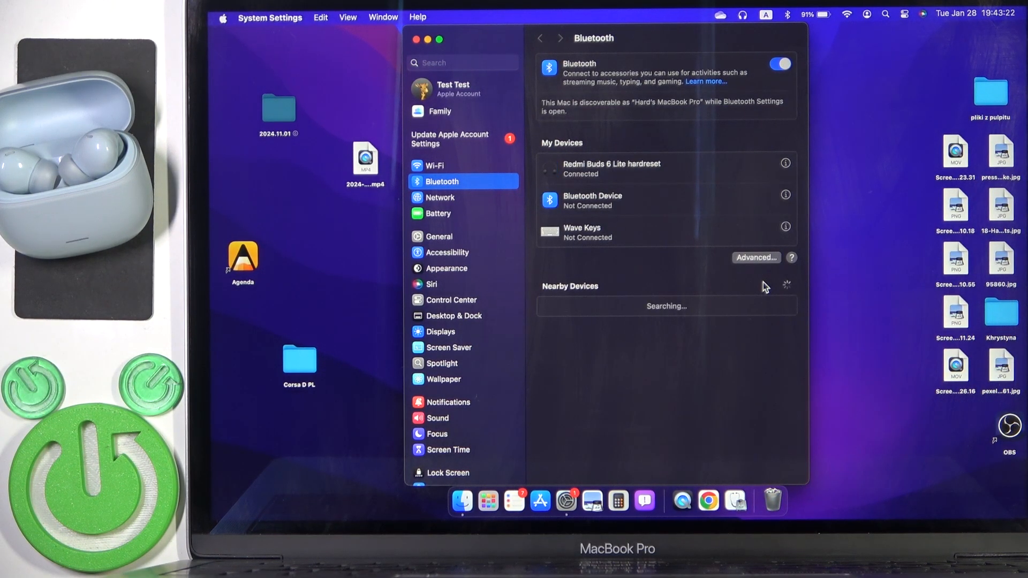